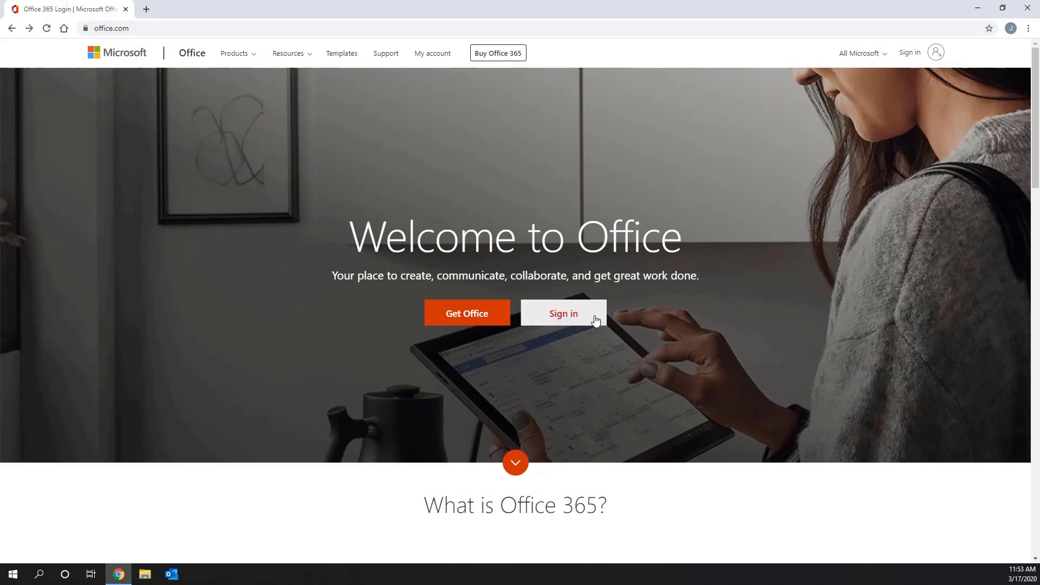
# Sign in to Office from the office.com welcome page
pyautogui.click(562, 313)
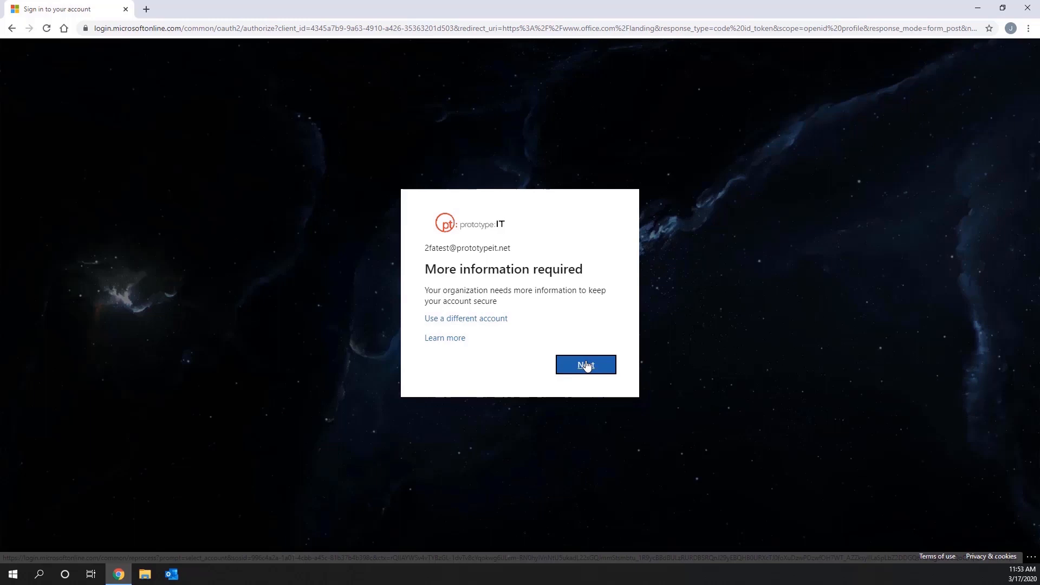
# Continue past 'More information required' to the security verification setup
pyautogui.click(585, 364)
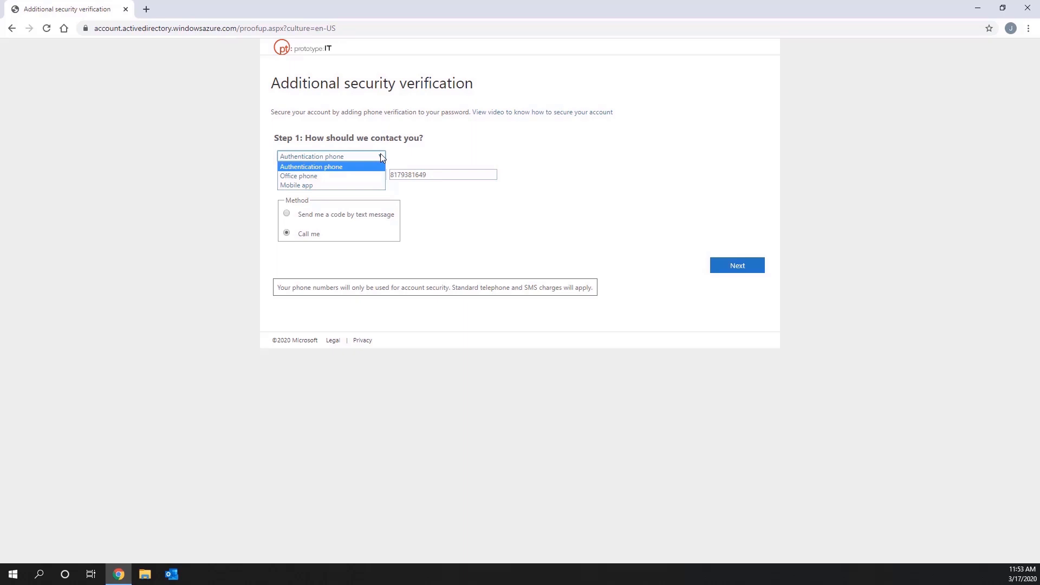
pyautogui.moveTo(356, 185)
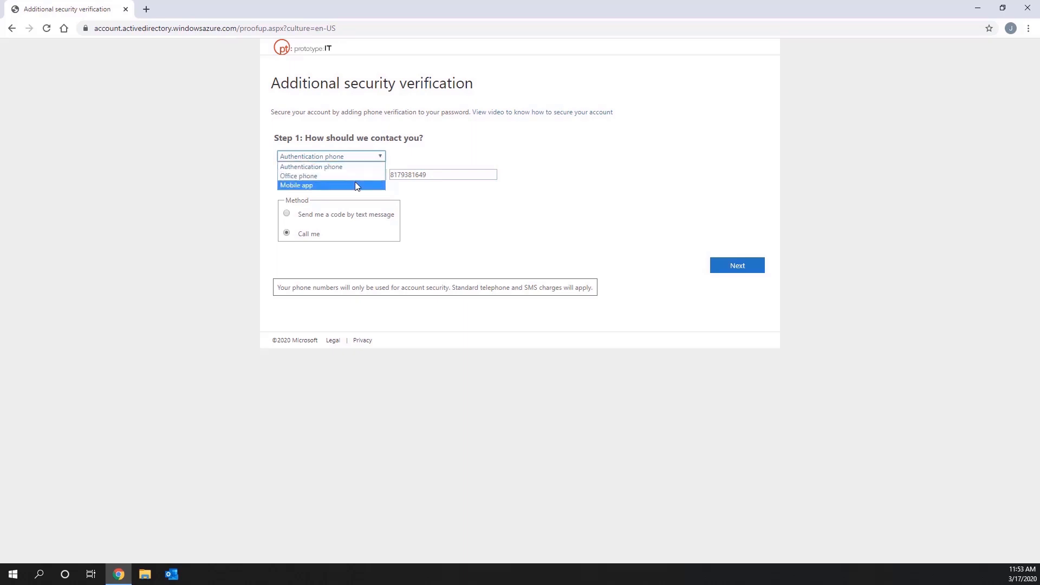
# Choose Mobile app with 'Use verification code' as the contact method and start setup
pyautogui.click(297, 185)
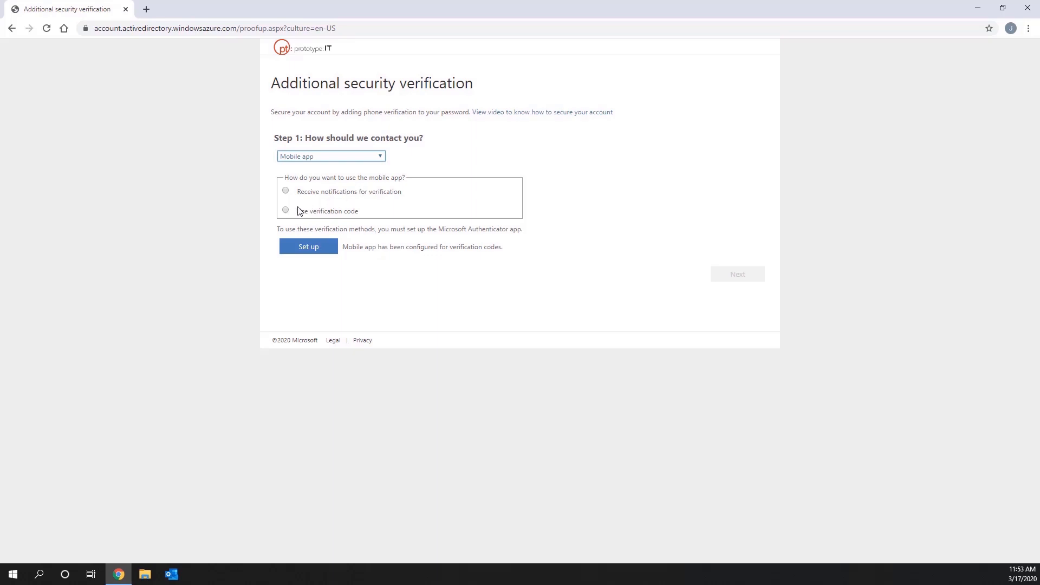
pyautogui.click(285, 211)
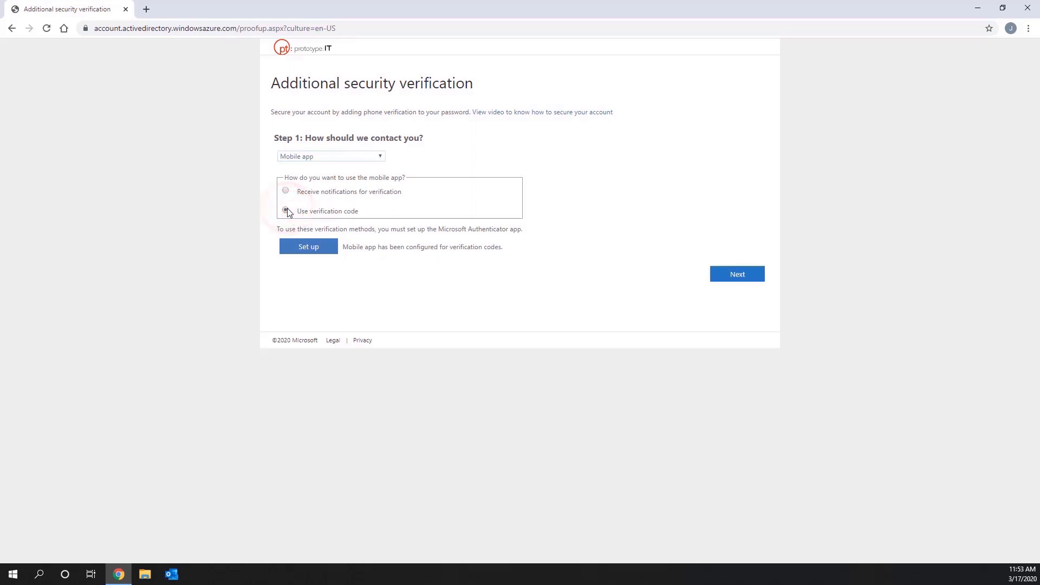
pyautogui.click(286, 211)
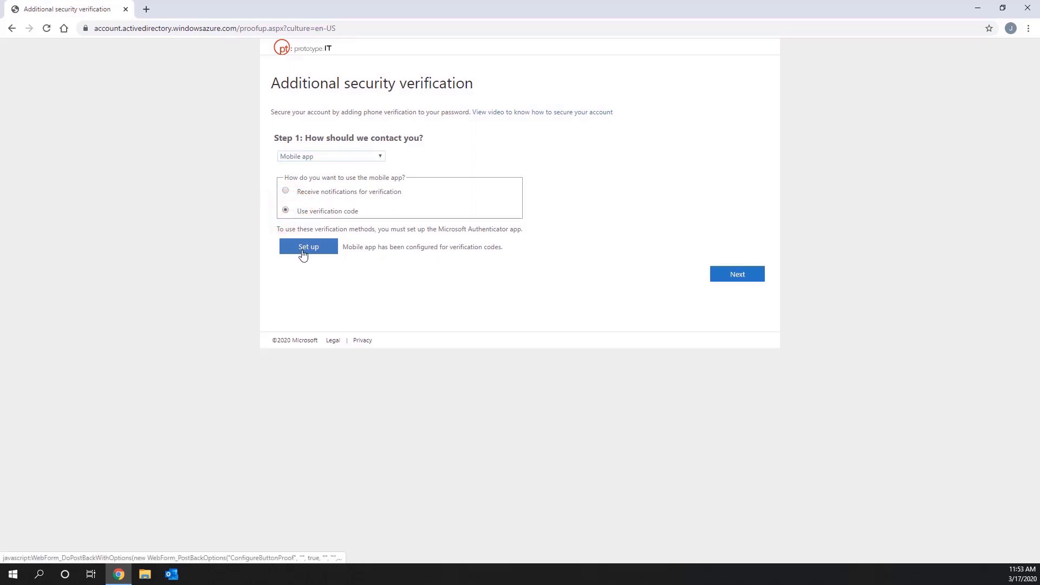
pyautogui.click(307, 246)
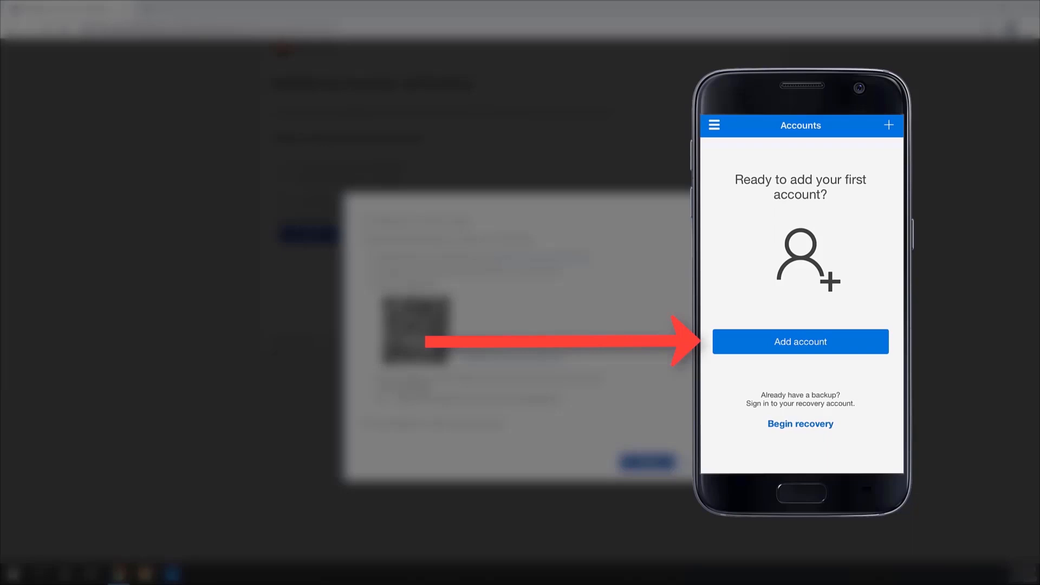
# Pair the Authenticator app by scanning the QR code and confirm the configuration
pyautogui.click(800, 342)
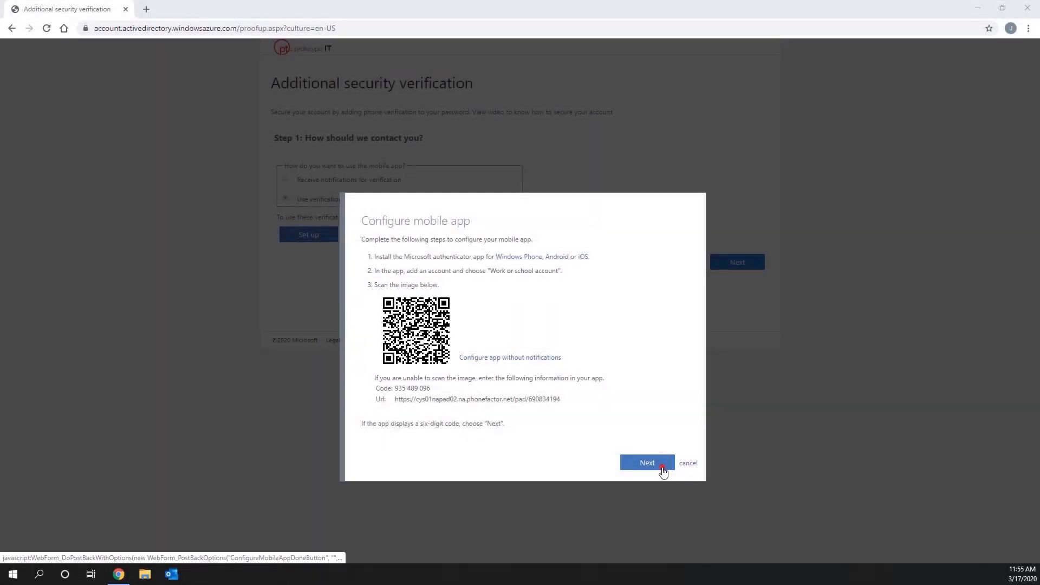
pyautogui.click(647, 462)
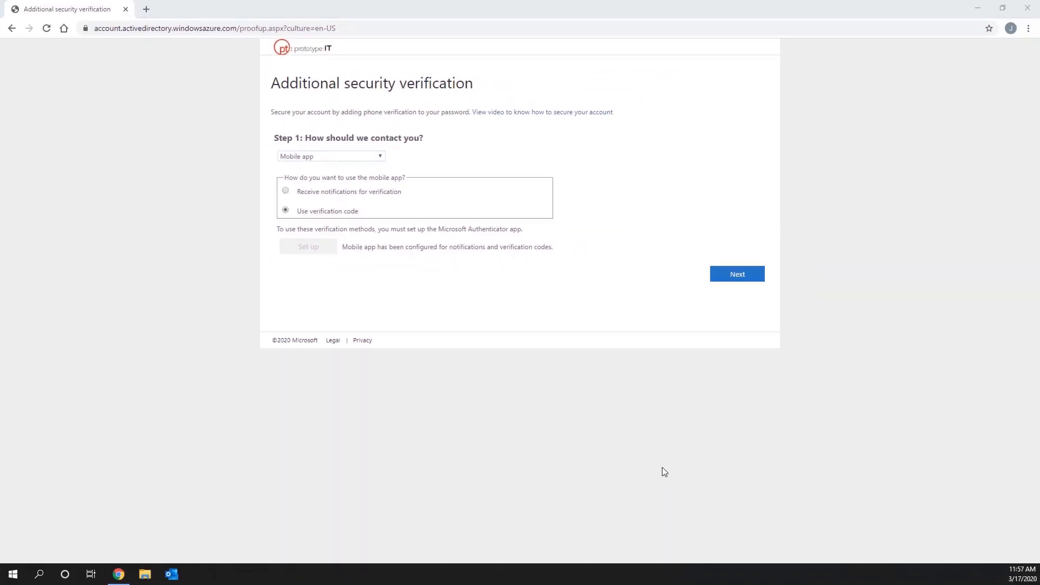
pyautogui.click(737, 274)
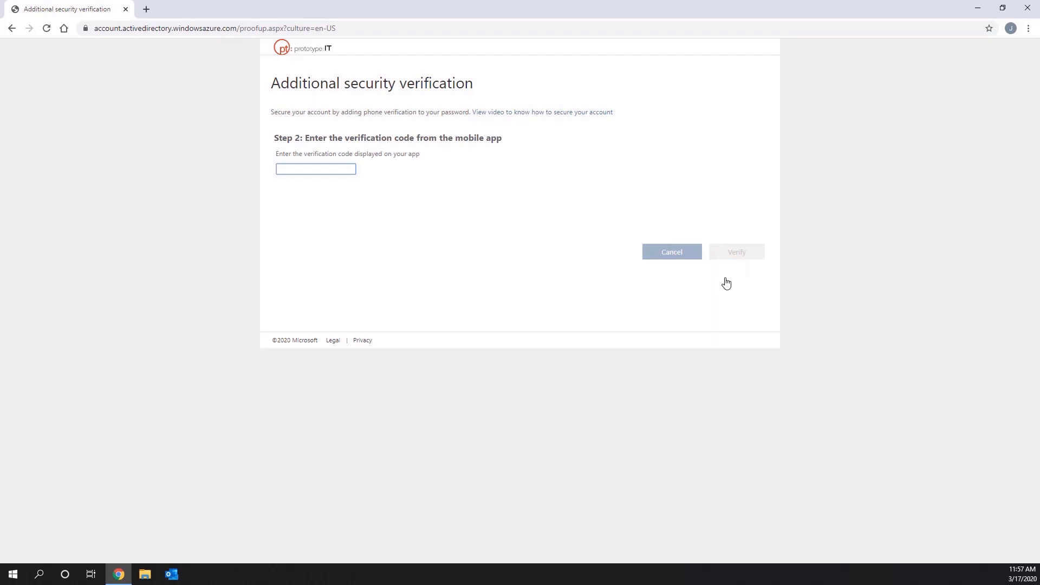
pyautogui.click(315, 168)
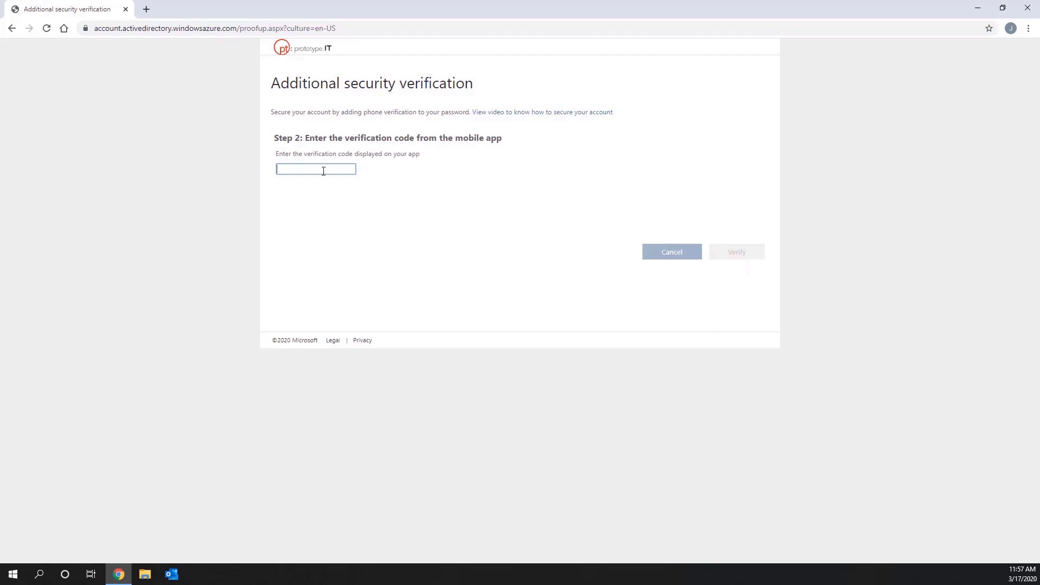
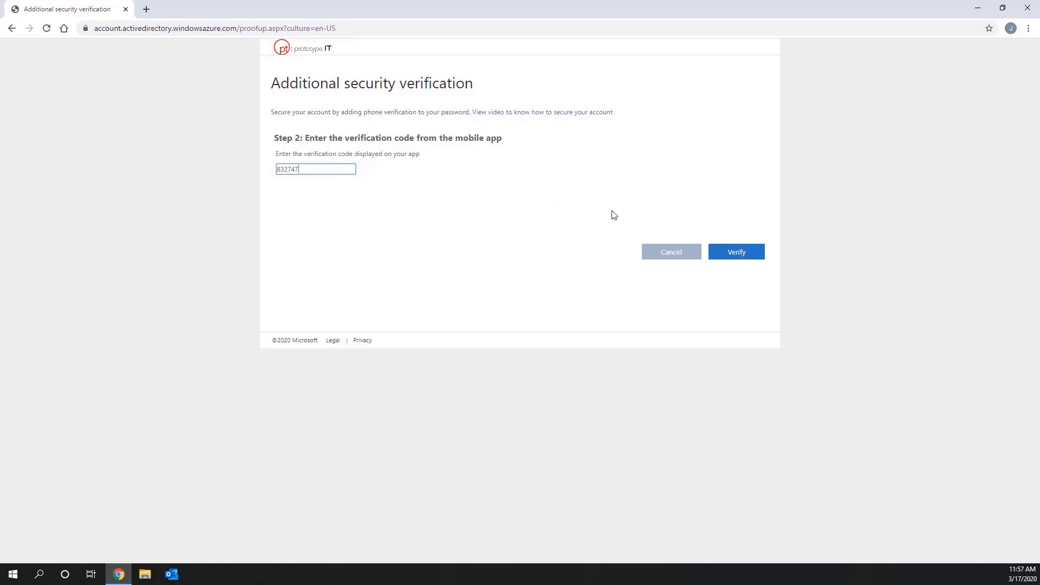
pyautogui.click(735, 251)
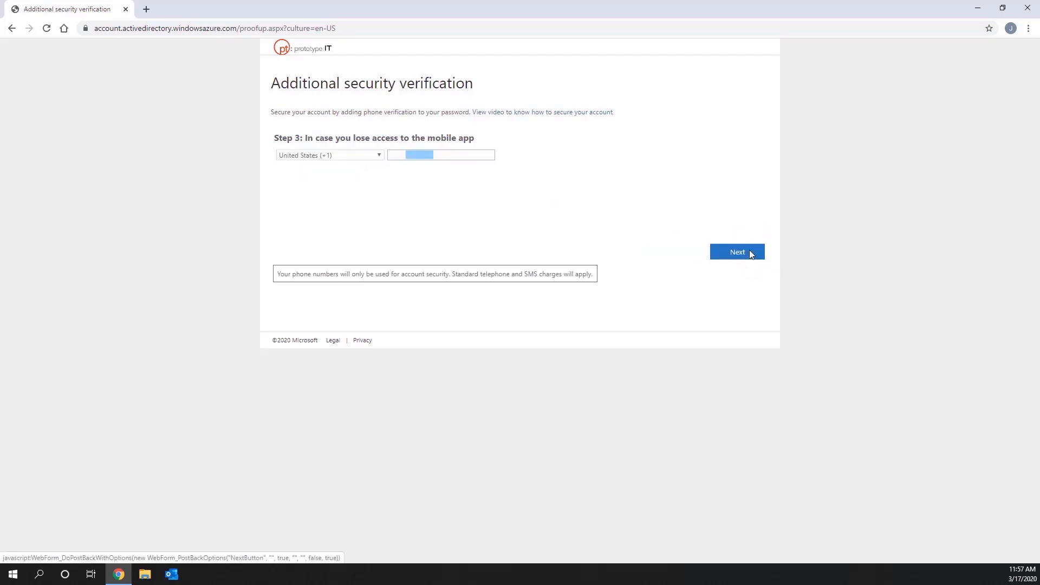
pyautogui.moveTo(757, 289)
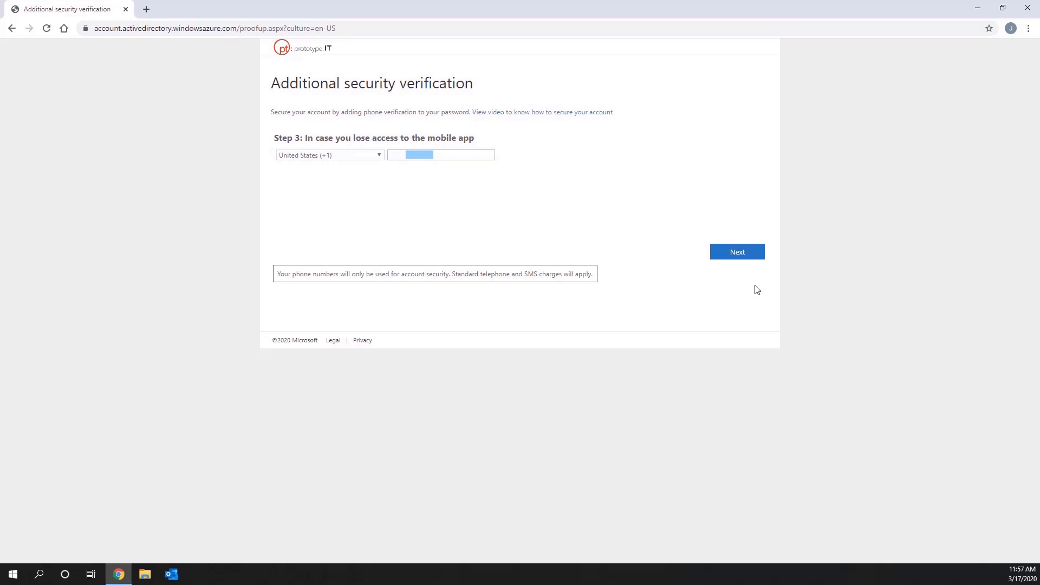
# Skip the backup phone step to reach Step 4 about existing applications
pyautogui.click(737, 252)
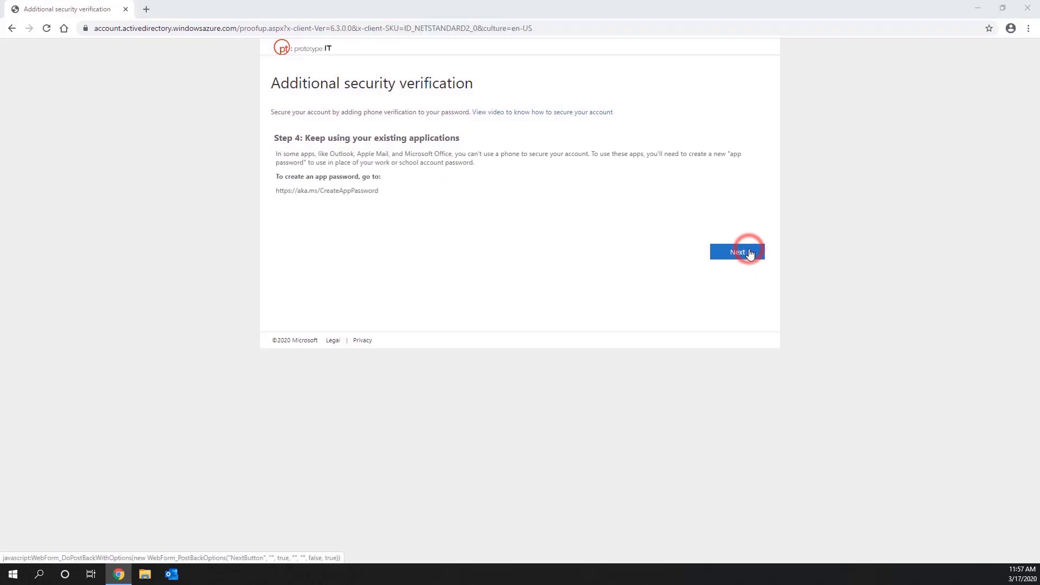
pyautogui.click(737, 252)
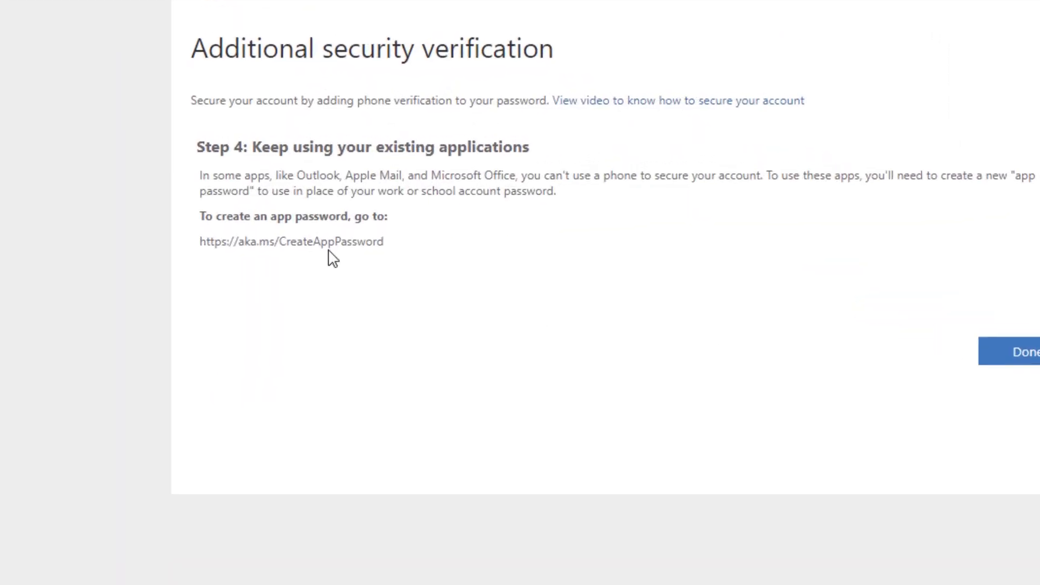
pyautogui.doubleClick(291, 240)
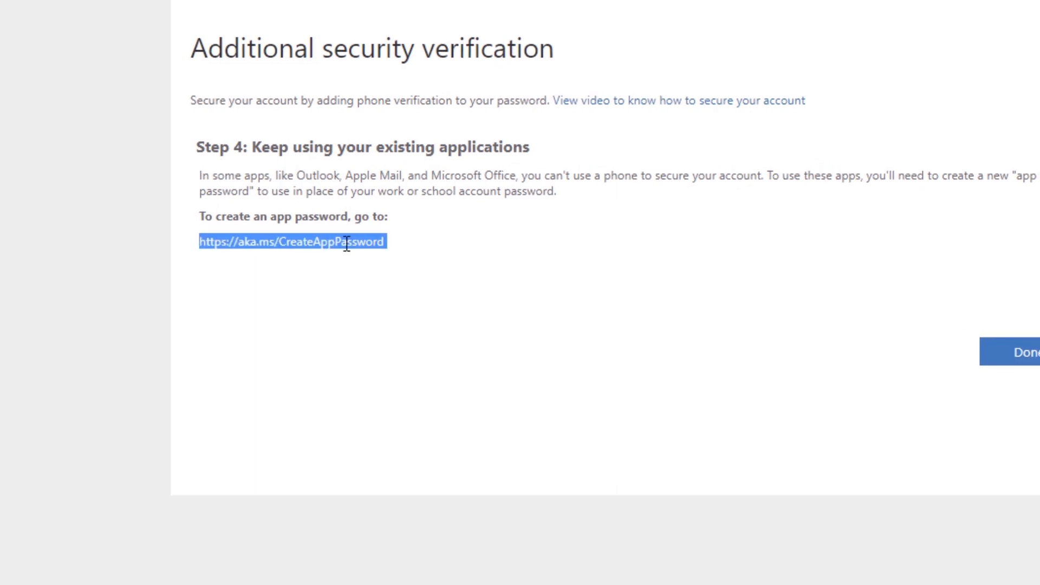
pyautogui.click(274, 8)
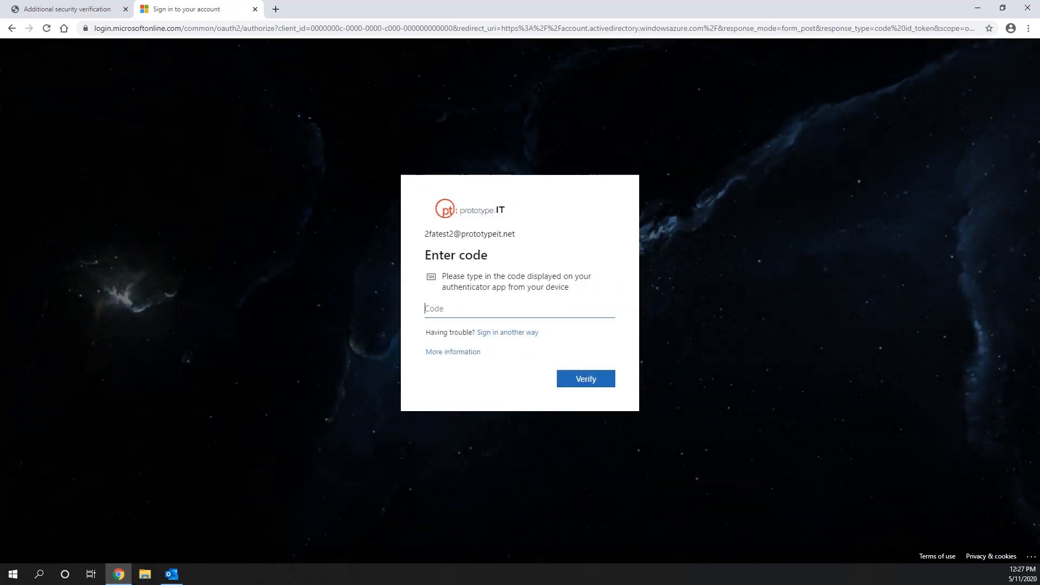
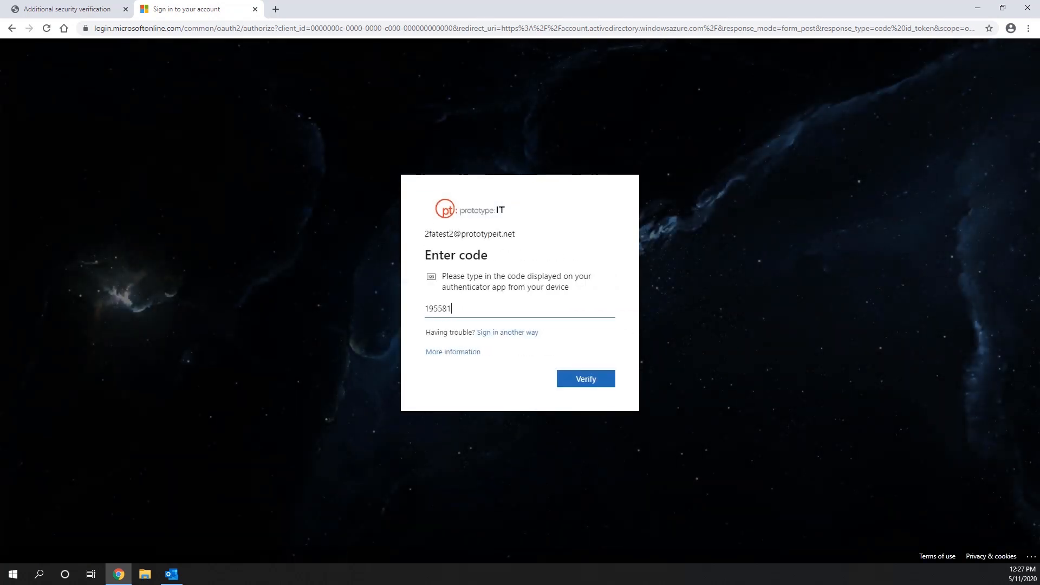
pyautogui.click(584, 378)
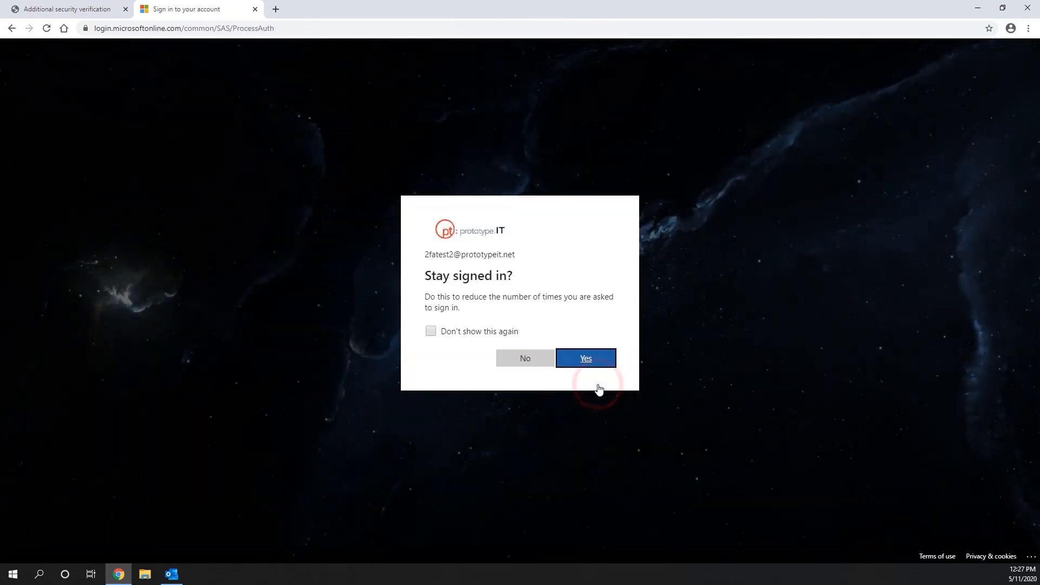
pyautogui.click(585, 358)
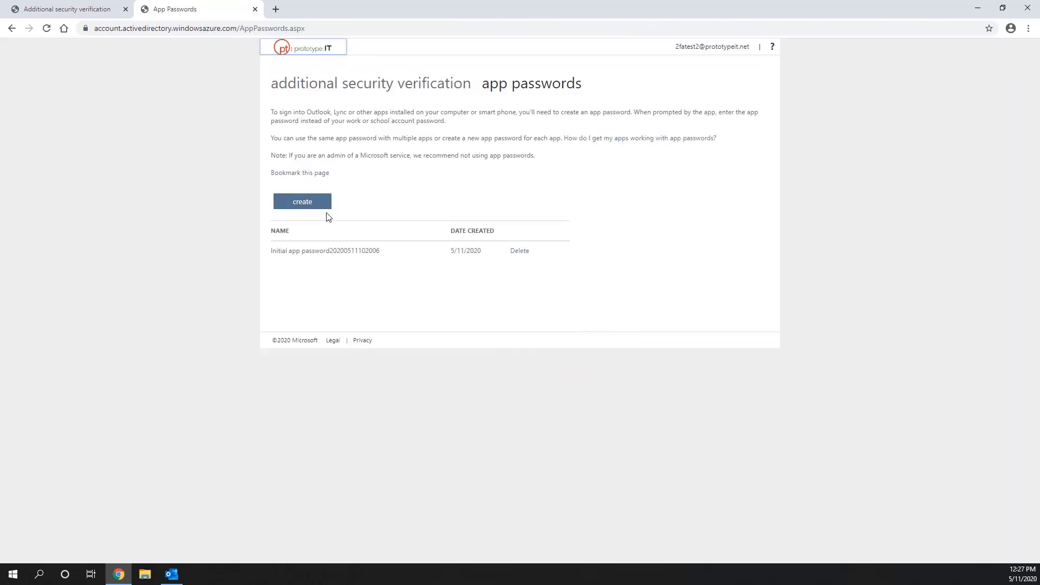
# Create an app password named 'iphone' and generate its password
pyautogui.click(302, 201)
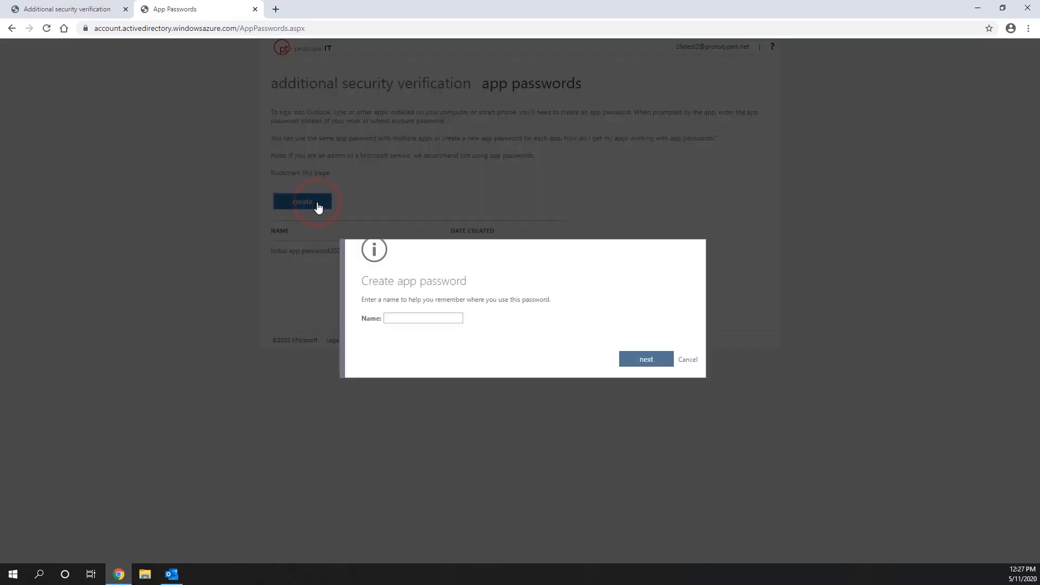
pyautogui.click(423, 318)
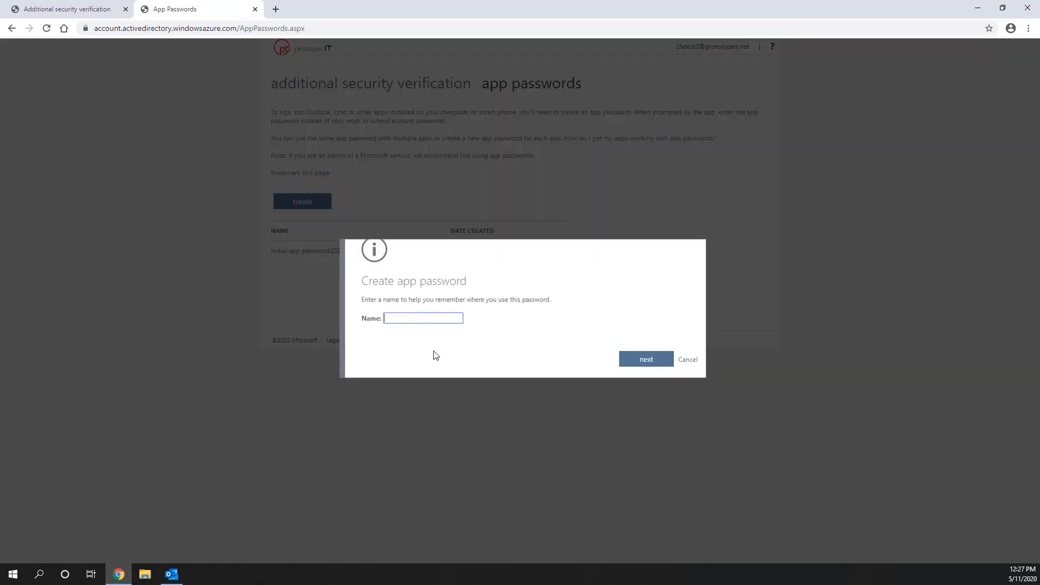
pyautogui.write('iphone')
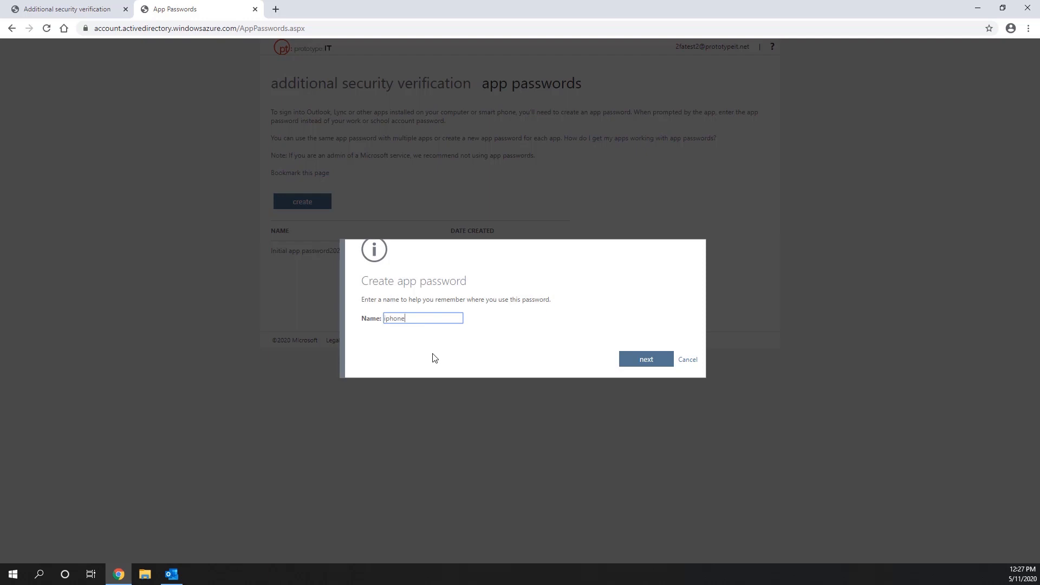
pyautogui.click(645, 359)
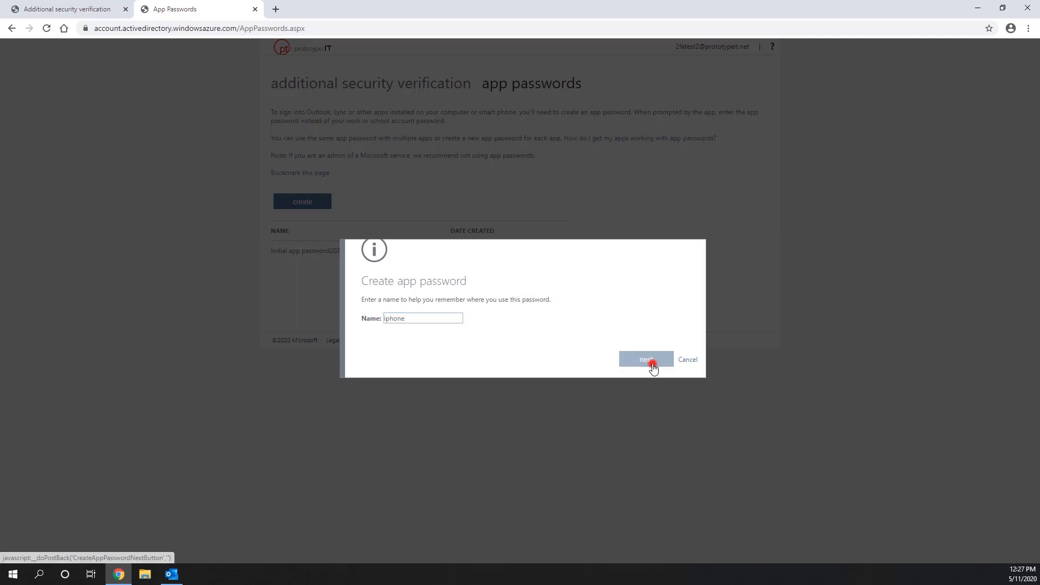
pyautogui.click(645, 359)
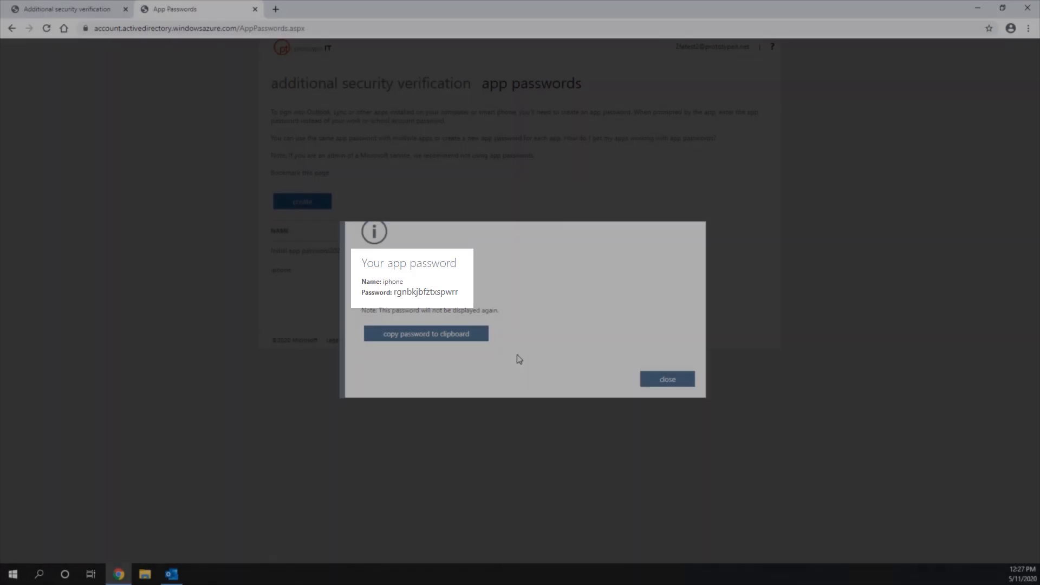
# Close the 'Your app password' notice so 'iphone' shows in the list
pyautogui.click(426, 333)
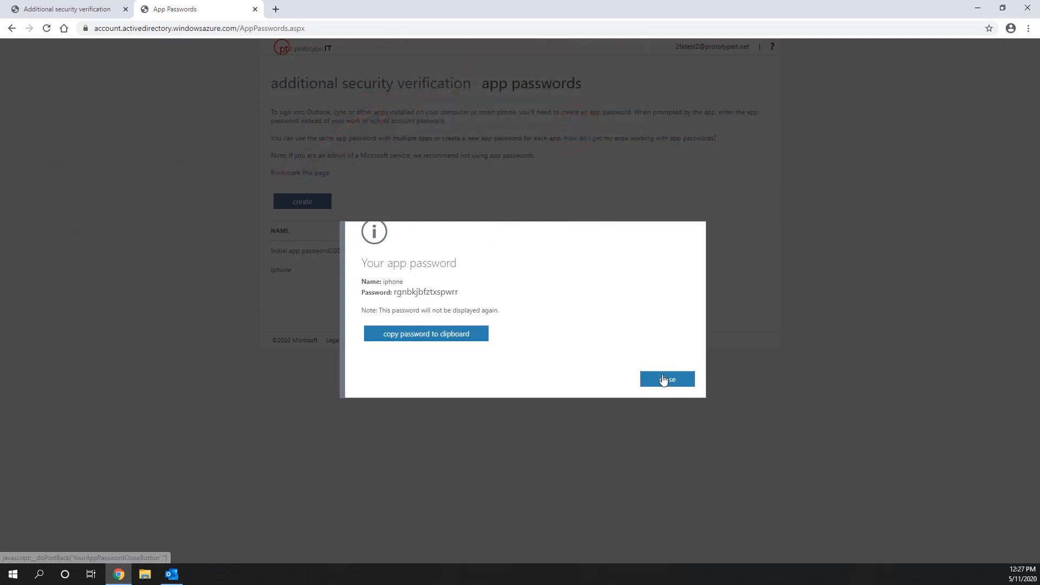
pyautogui.click(666, 379)
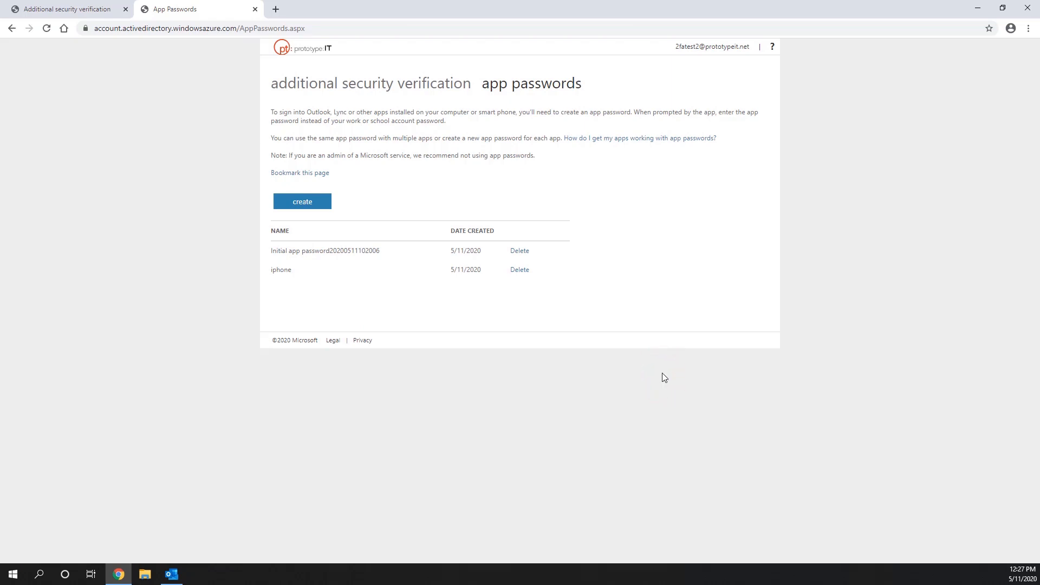